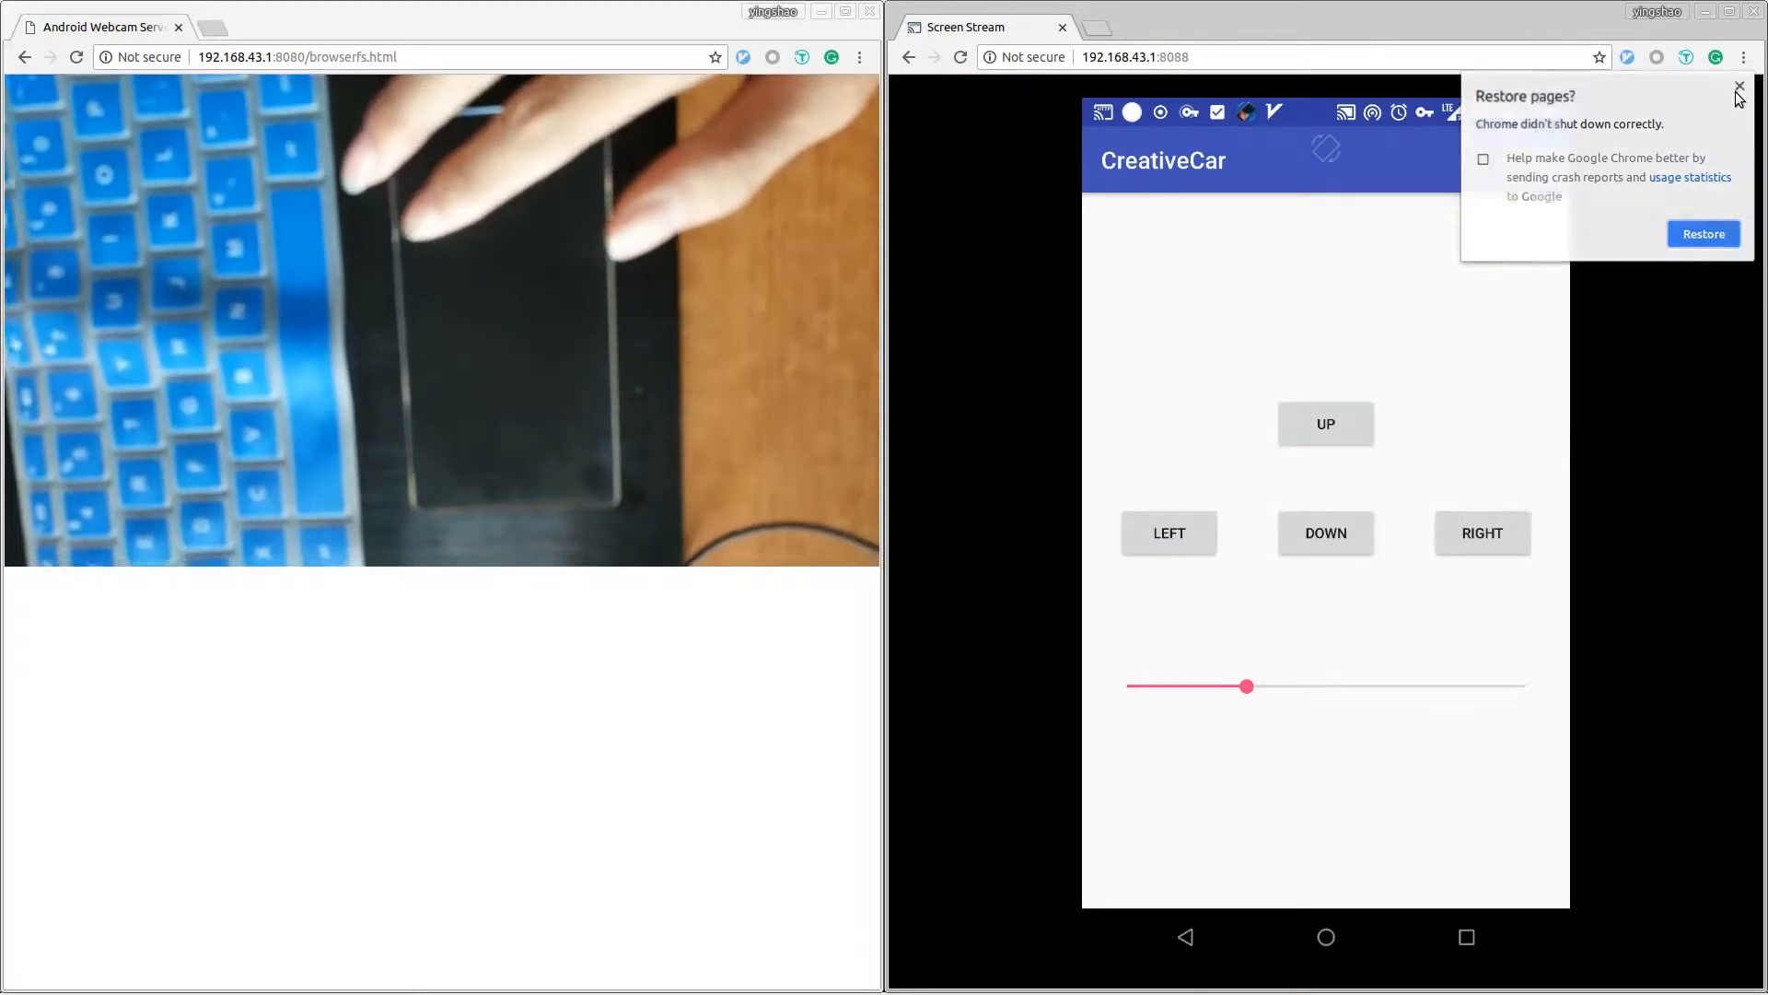
Close the 'Restore pages?' bubble over the CreativeCar screen stream.
left_click(1739, 89)
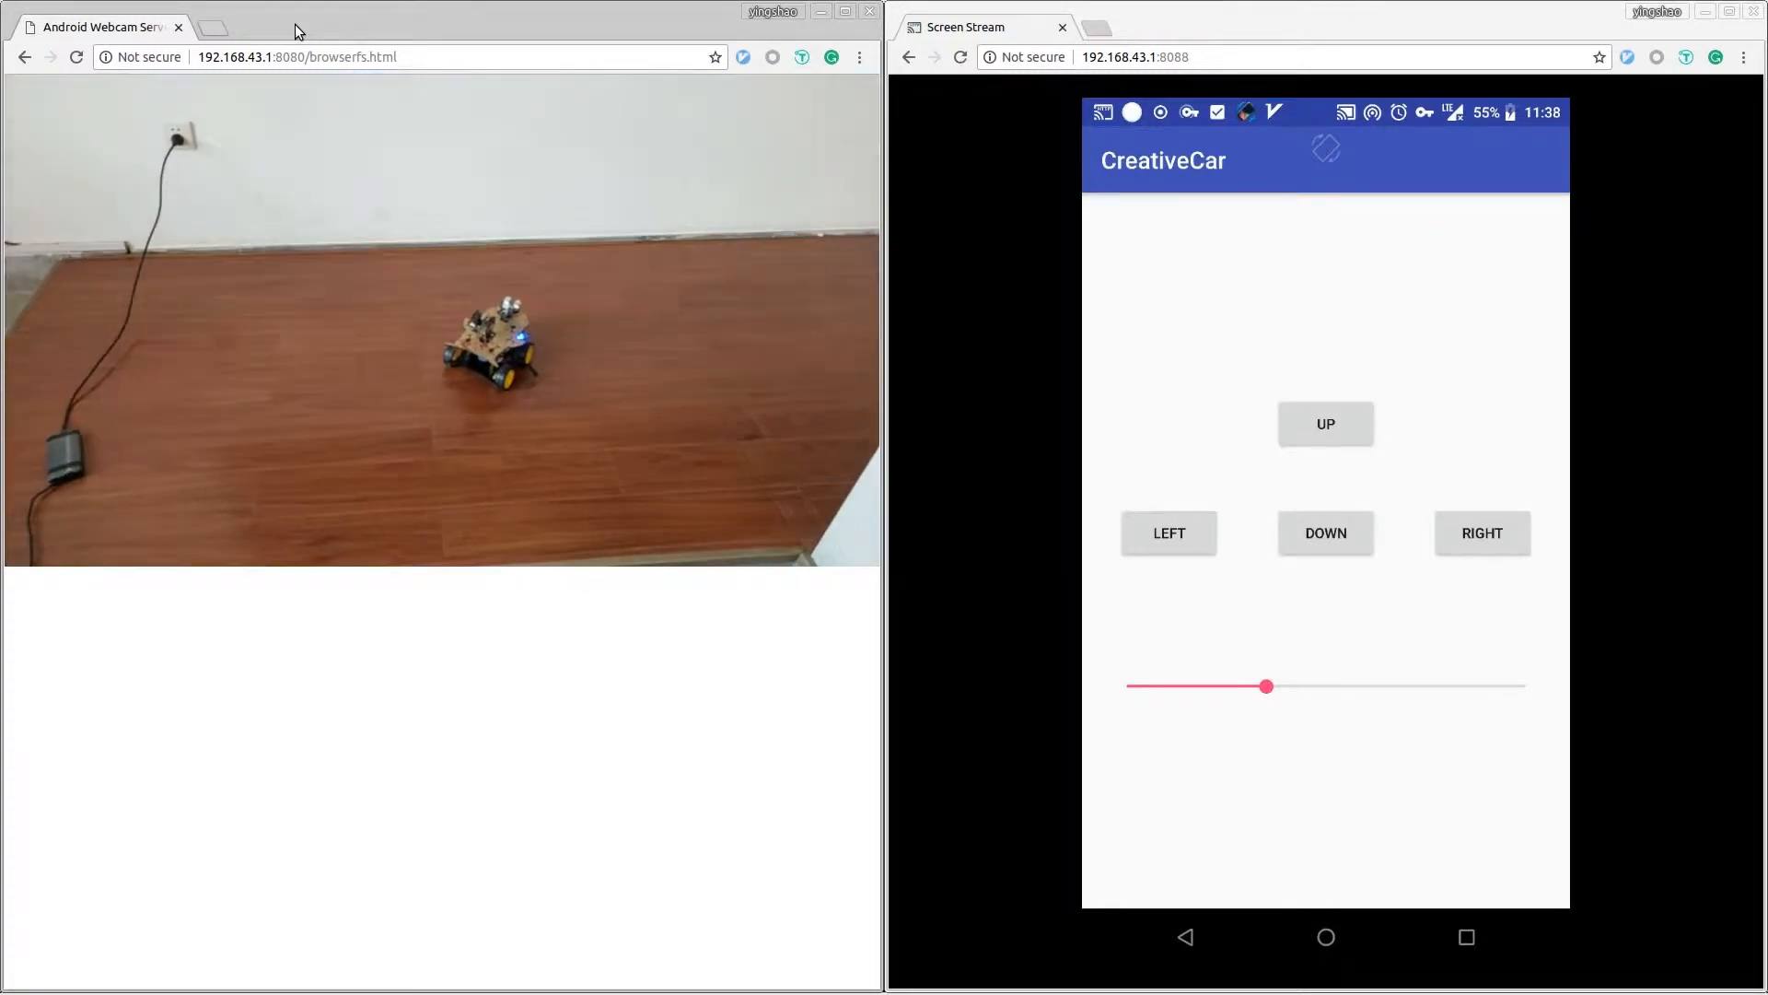
Drag the CreativeCar speed slider up to near maximum.
left_click_drag(1265, 685, 1361, 685)
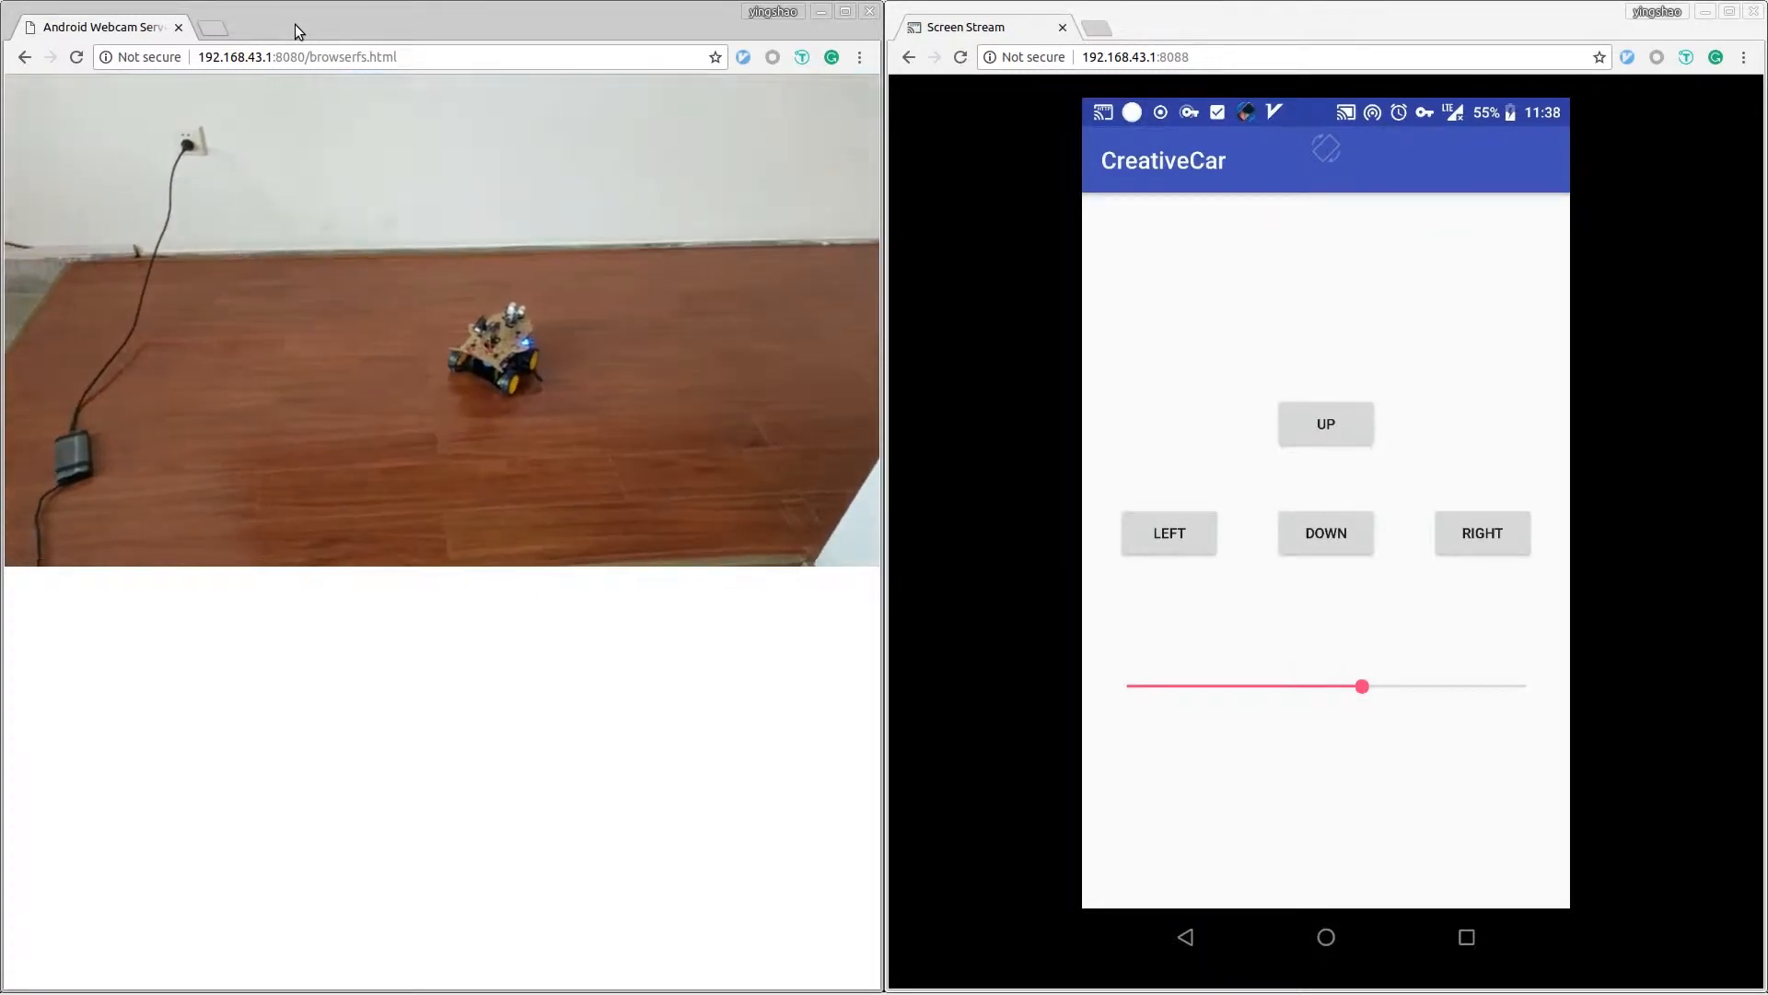
left_click_drag(1361, 684, 1447, 684)
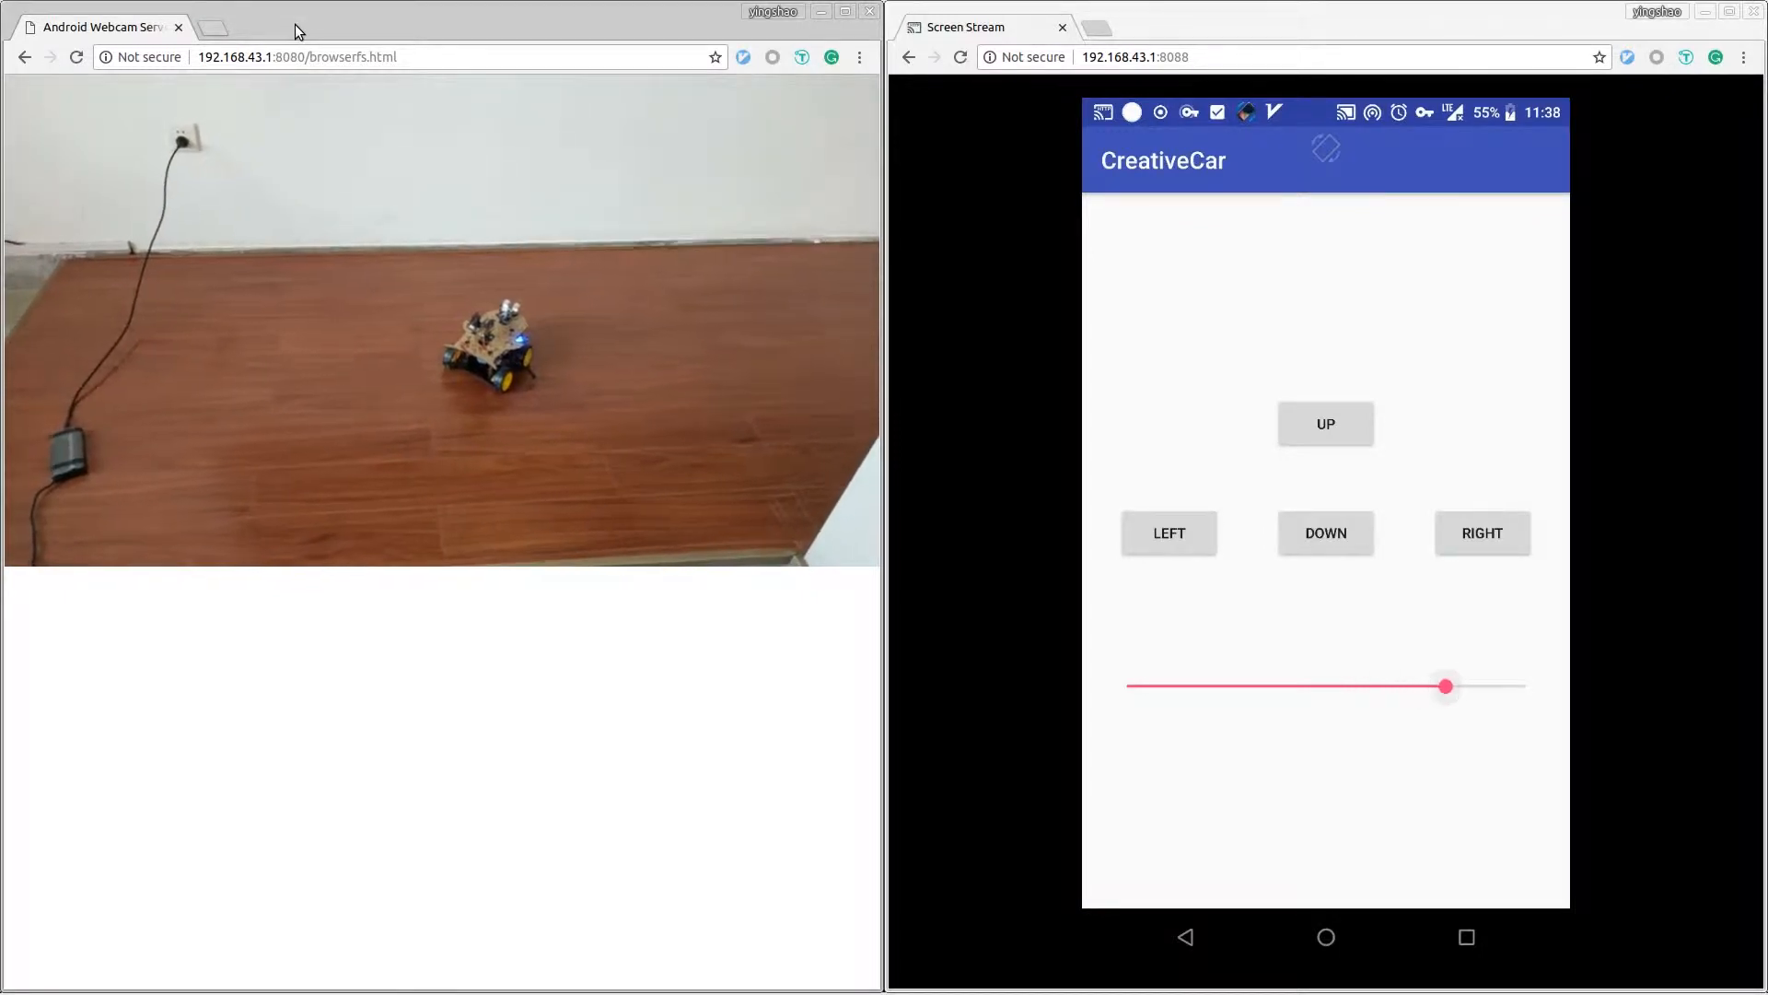
left_click_drag(1446, 685, 1525, 685)
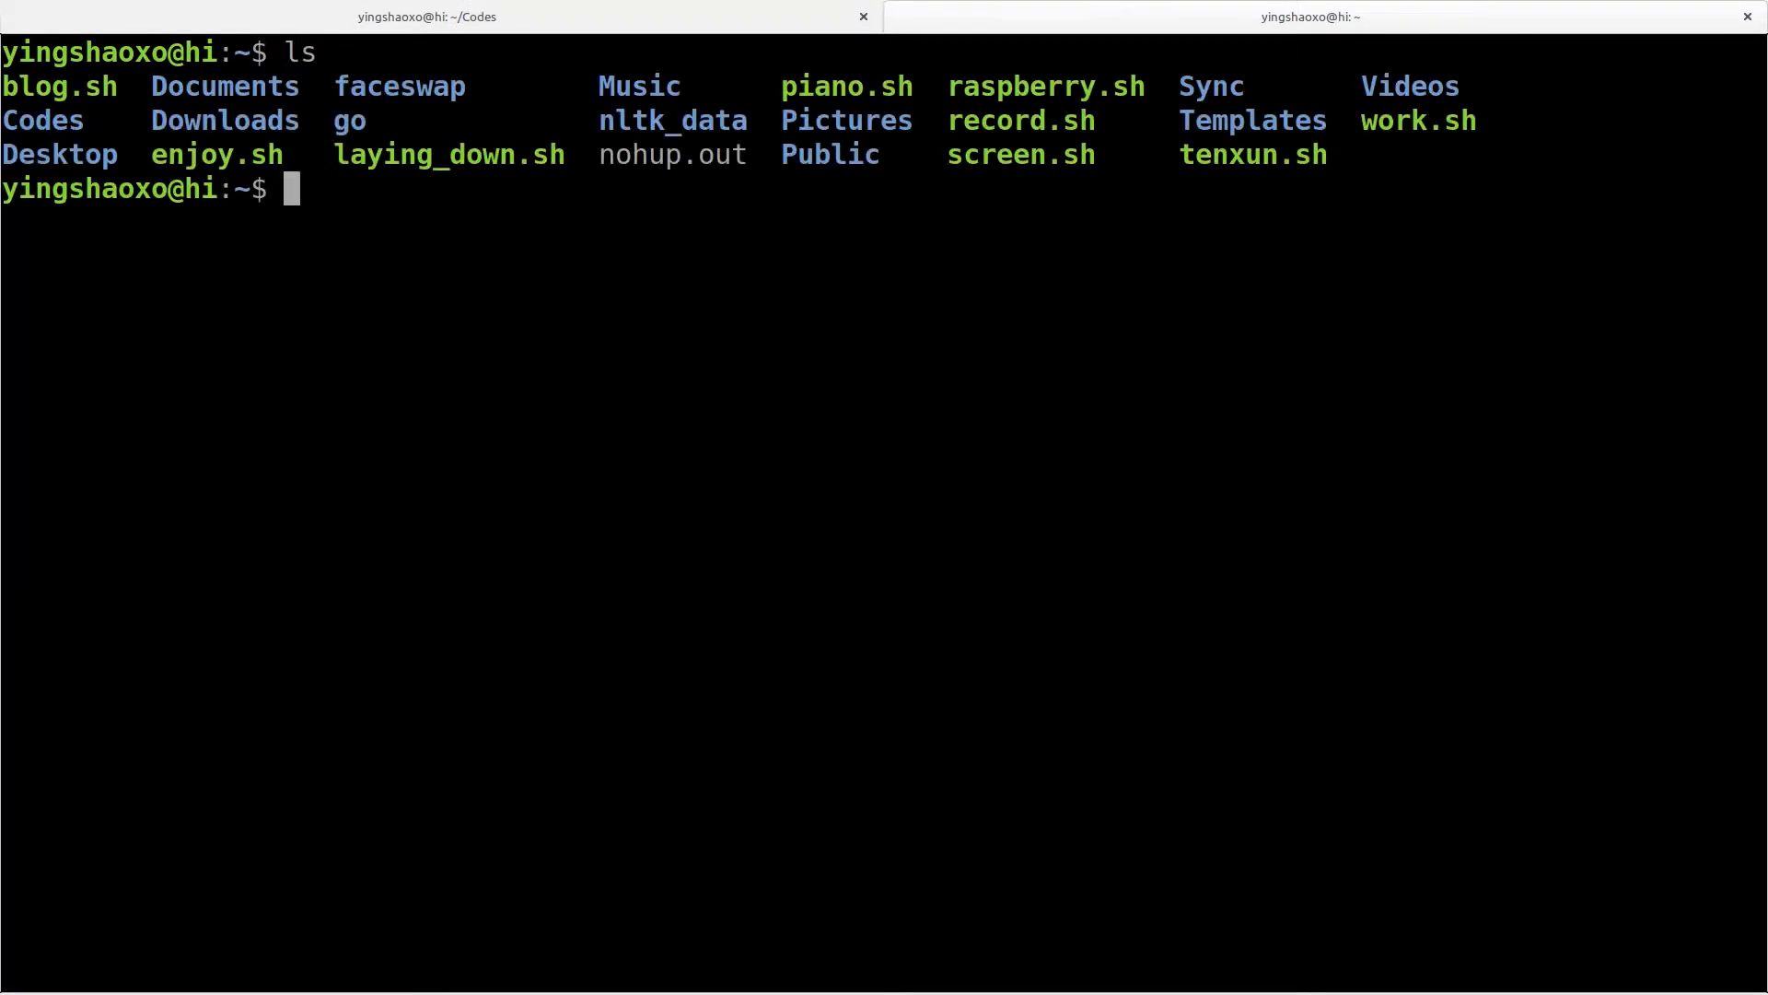
Run '. raspberry.sh' in Terminal to SSH into the Raspberry Pi.
type(". ra")
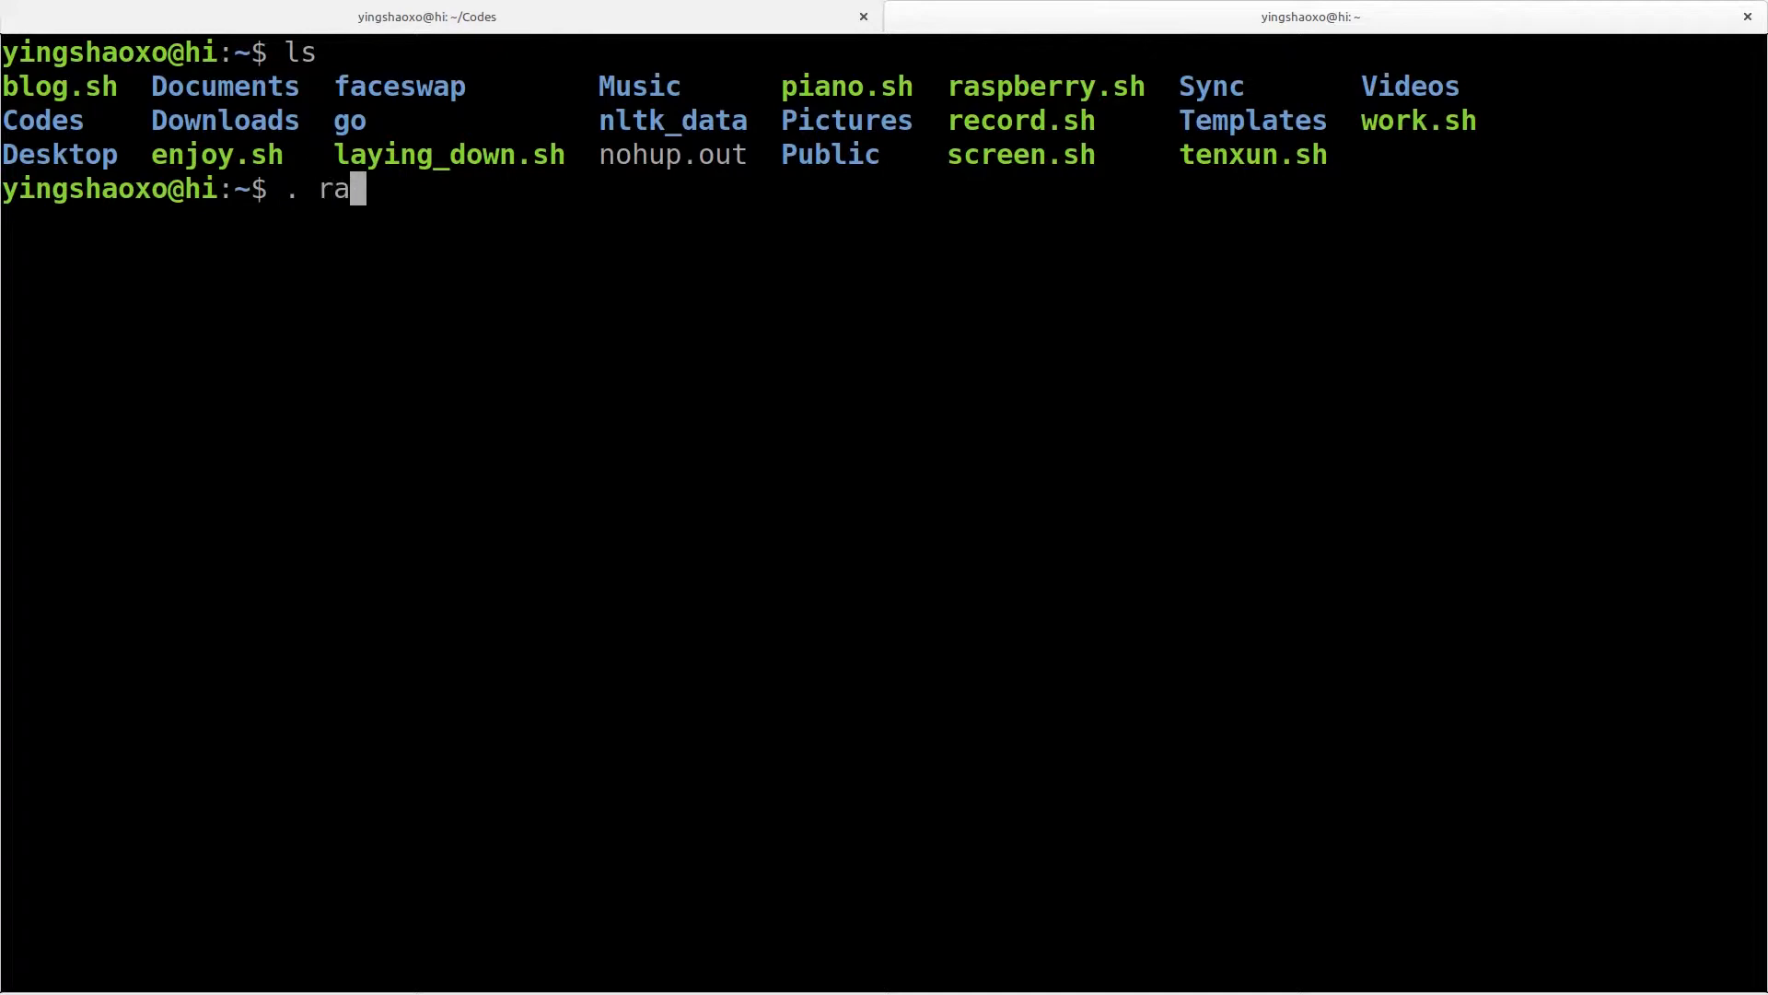
key("Tab")
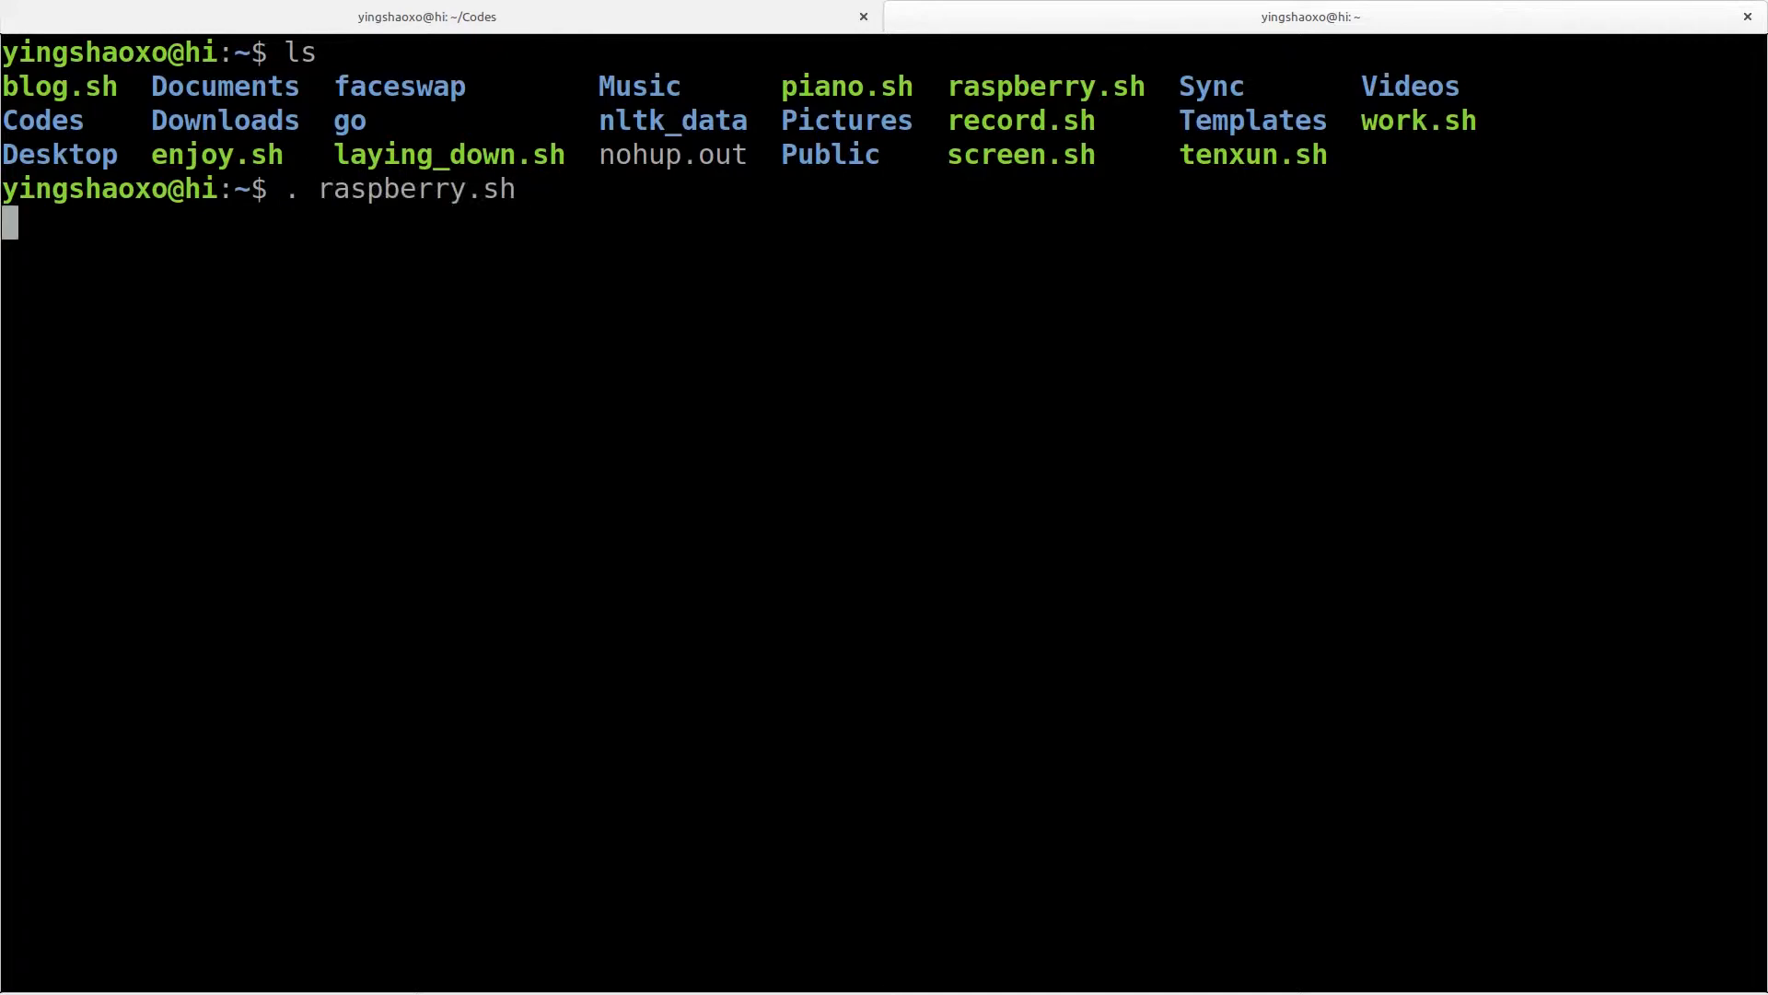
key("Return")
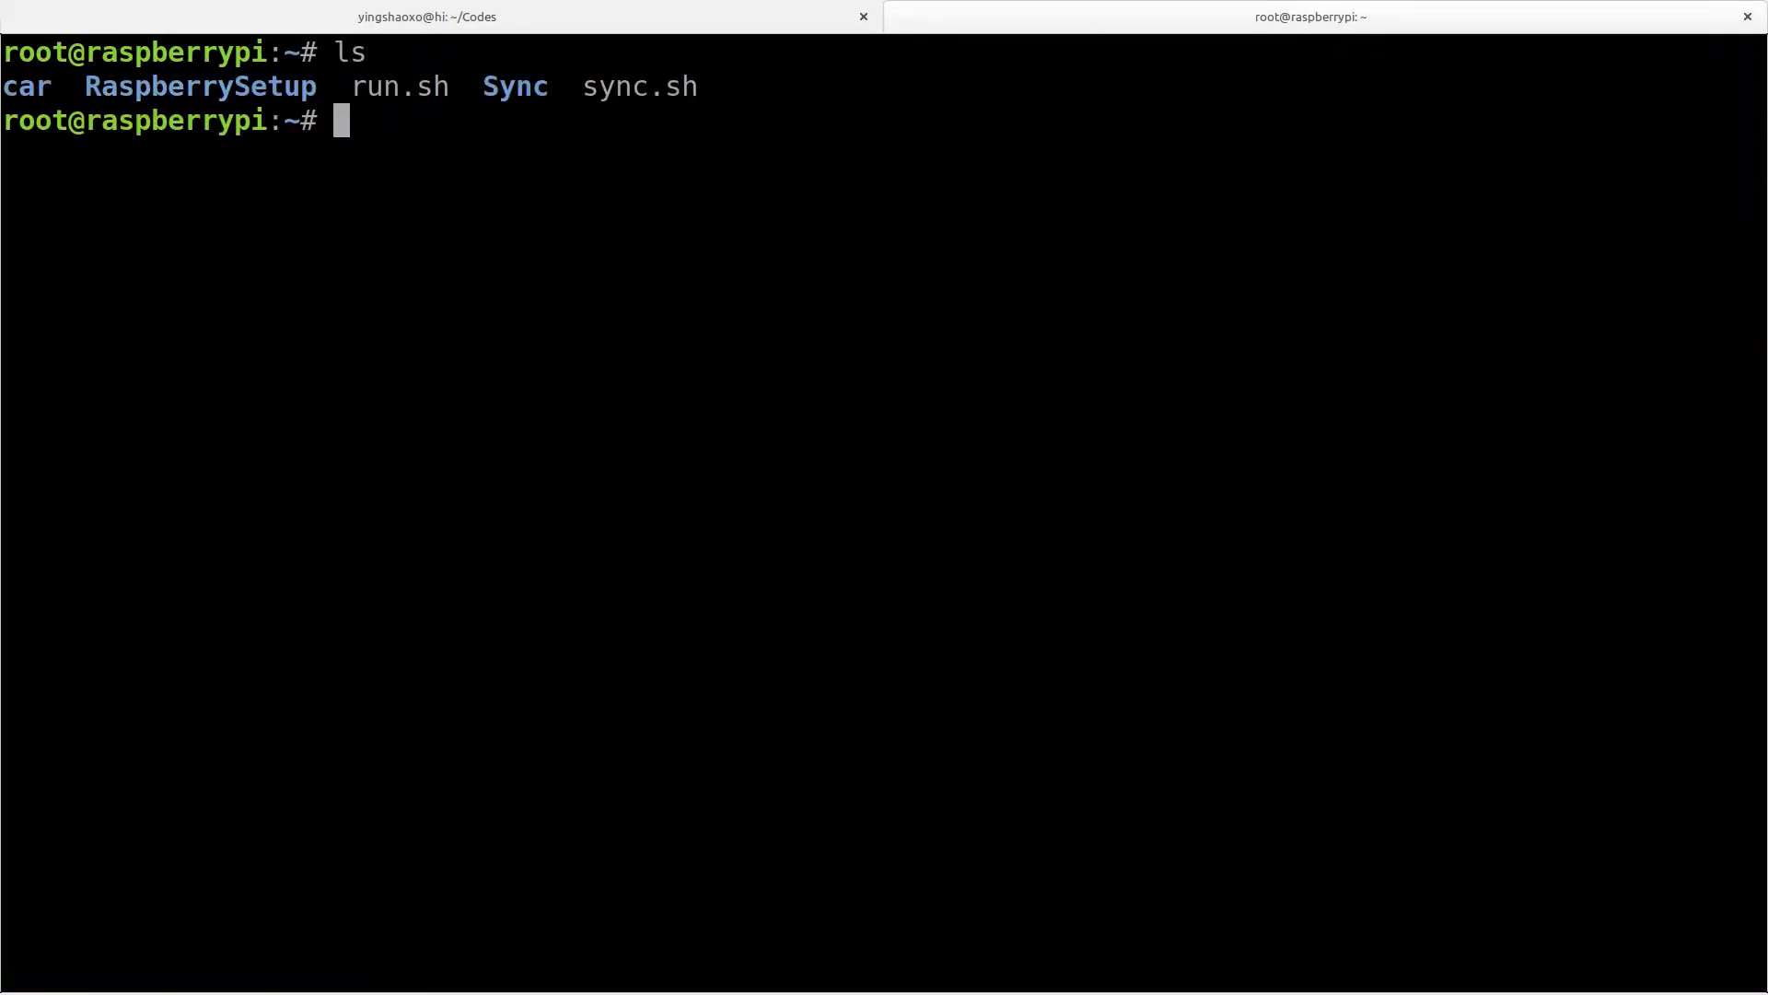
Enter the car folder and type 'python3 cn-servo_ultrasonic_avoid.py' at the Pi prompt.
type("cd car/")
type("ls")
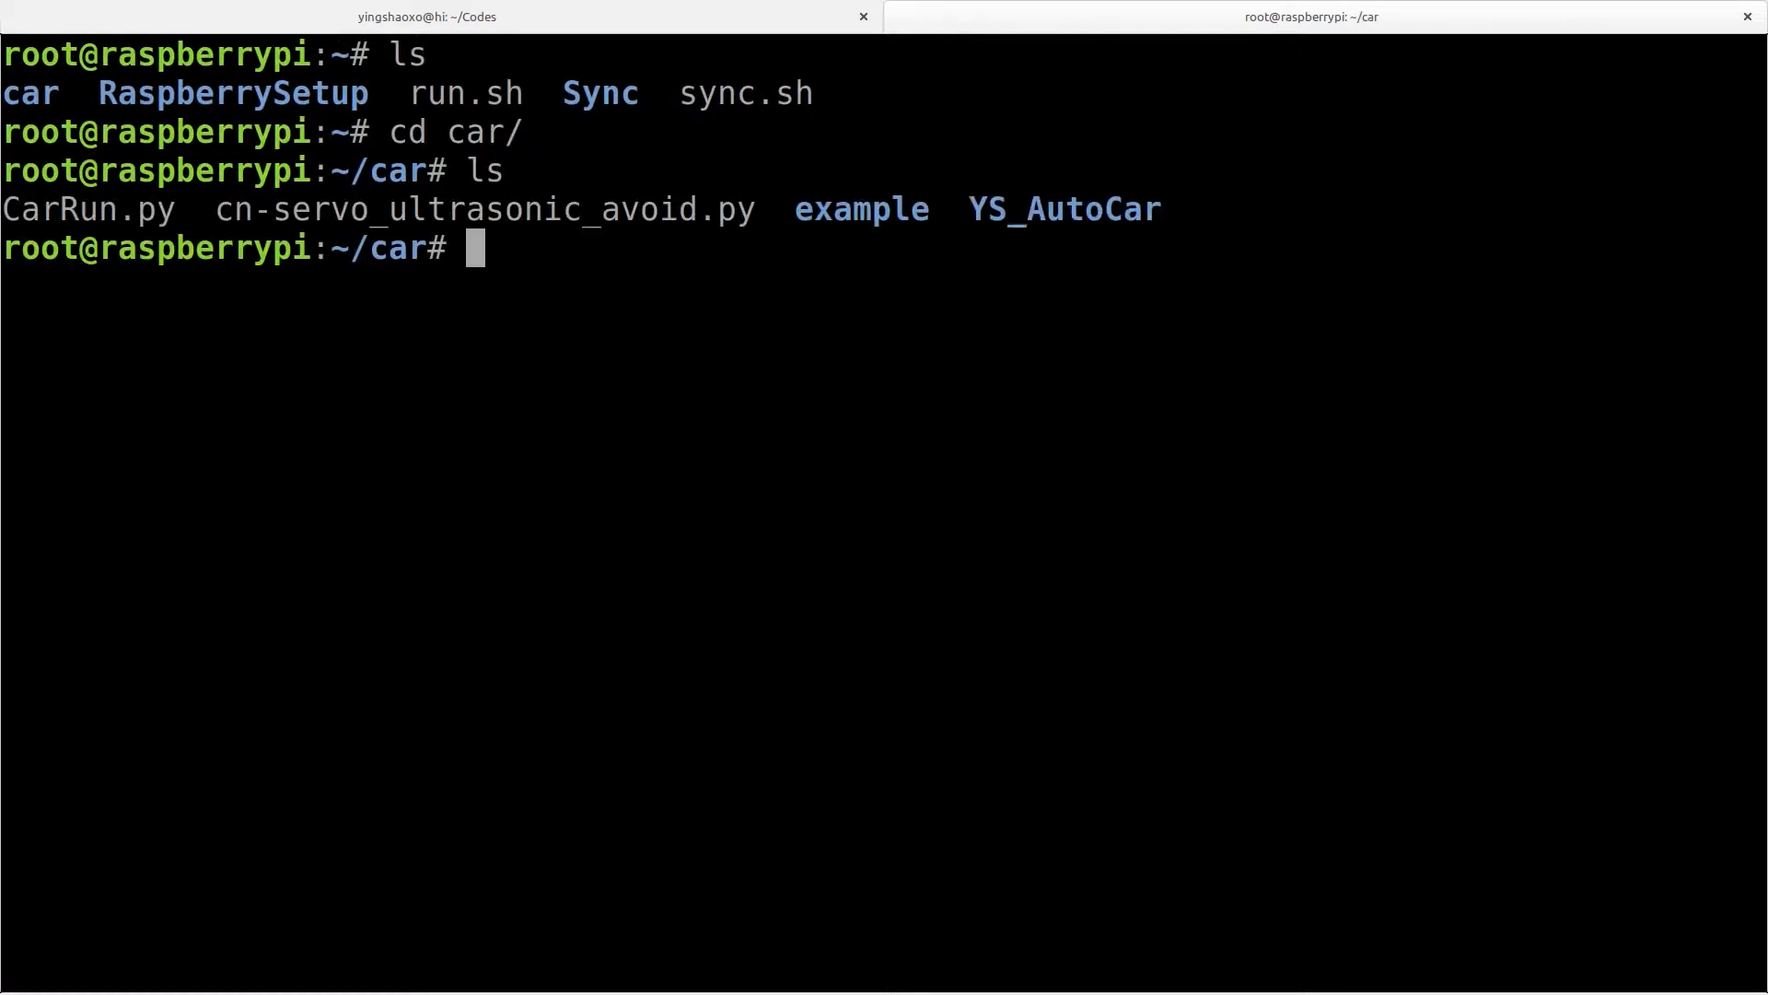
type("python")
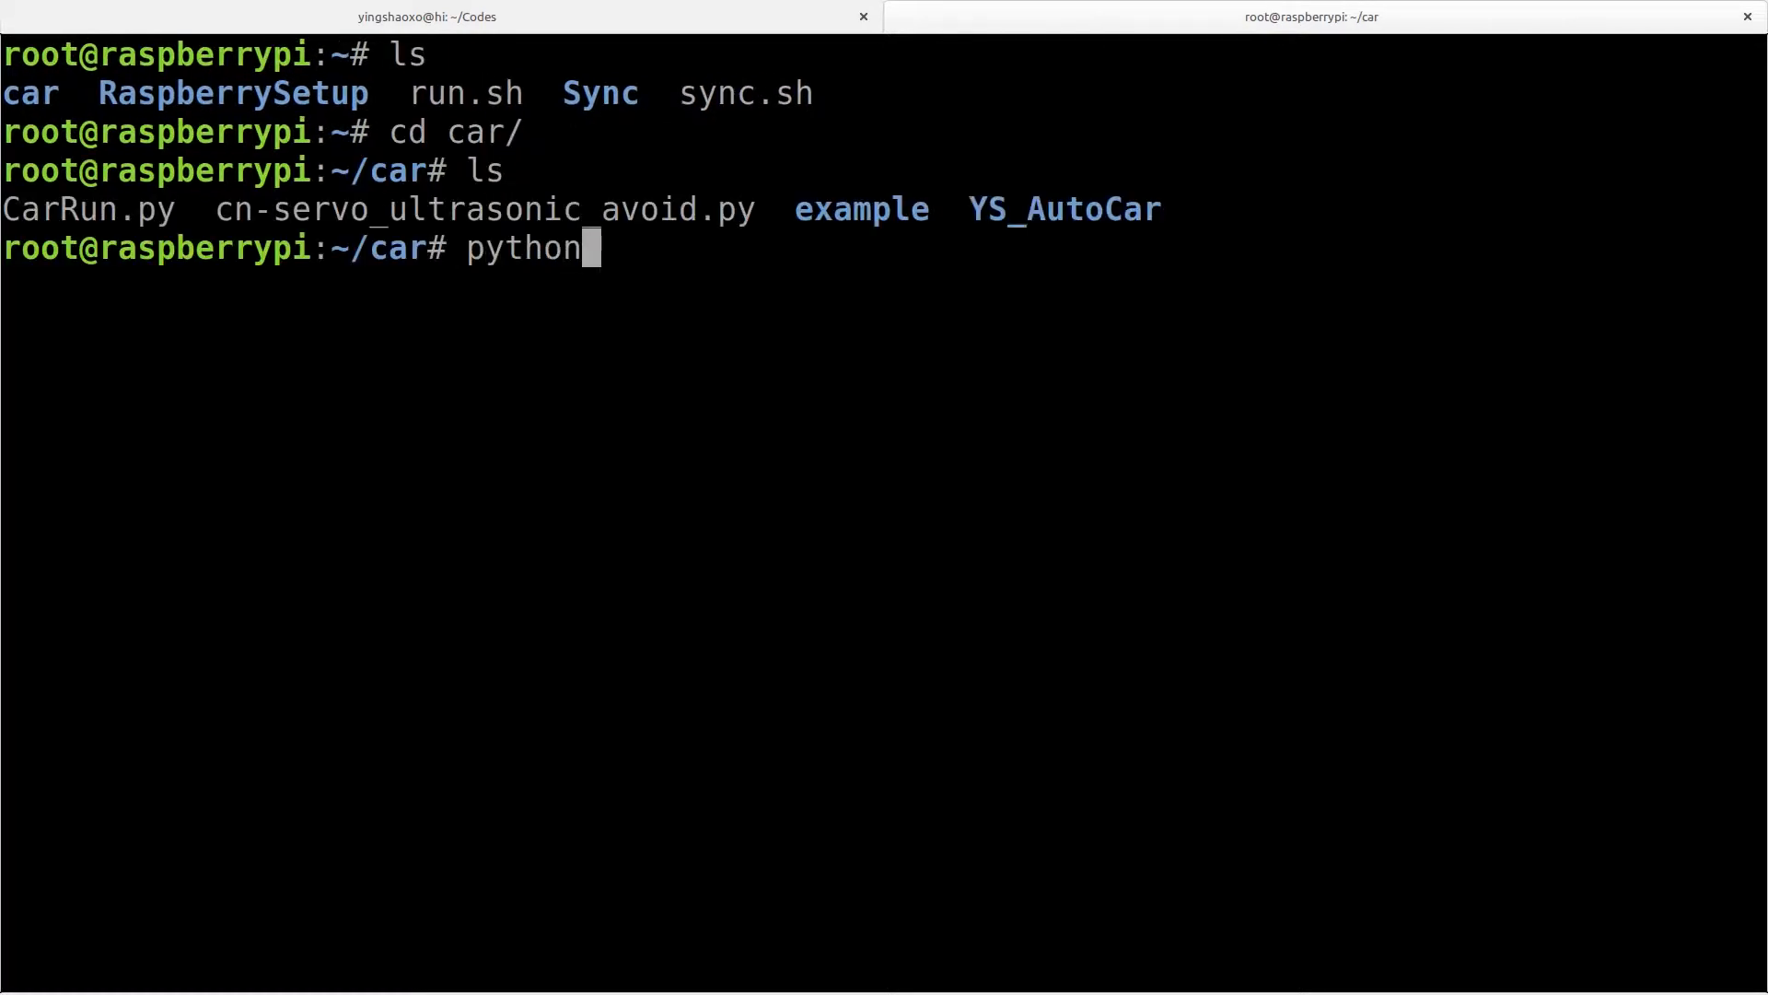
type("3")
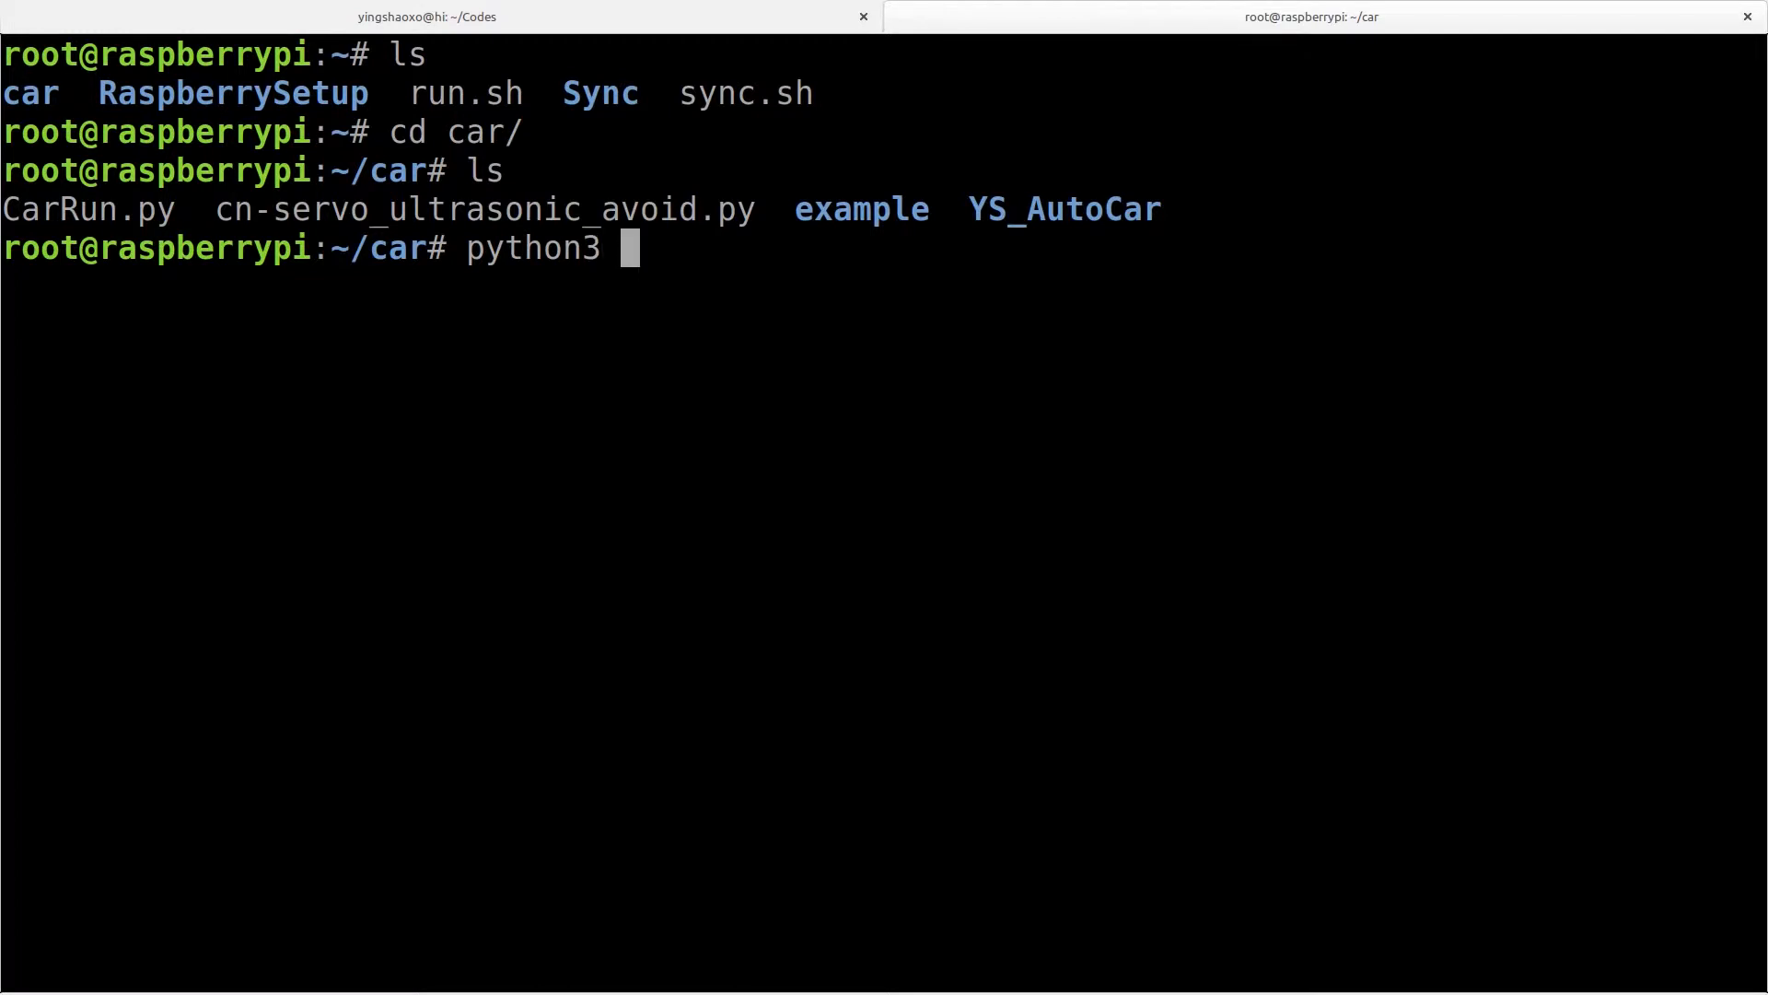
type("cn-servo_ultrasonic_avoid.py")
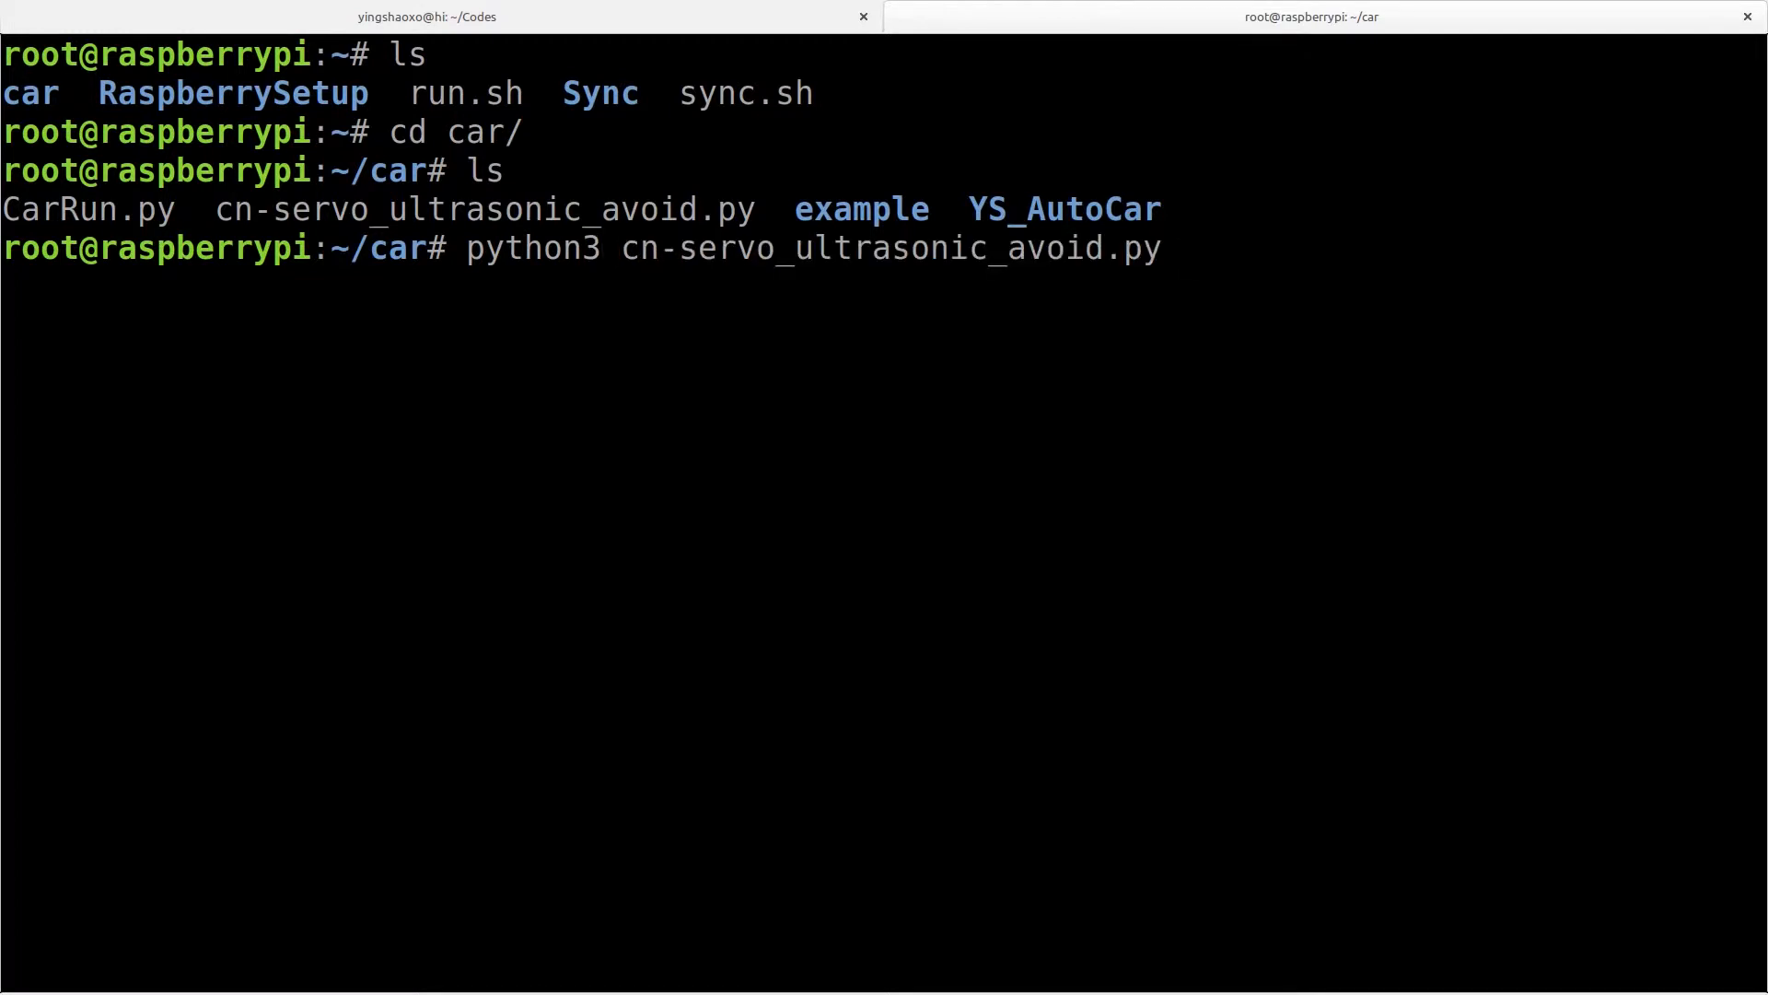